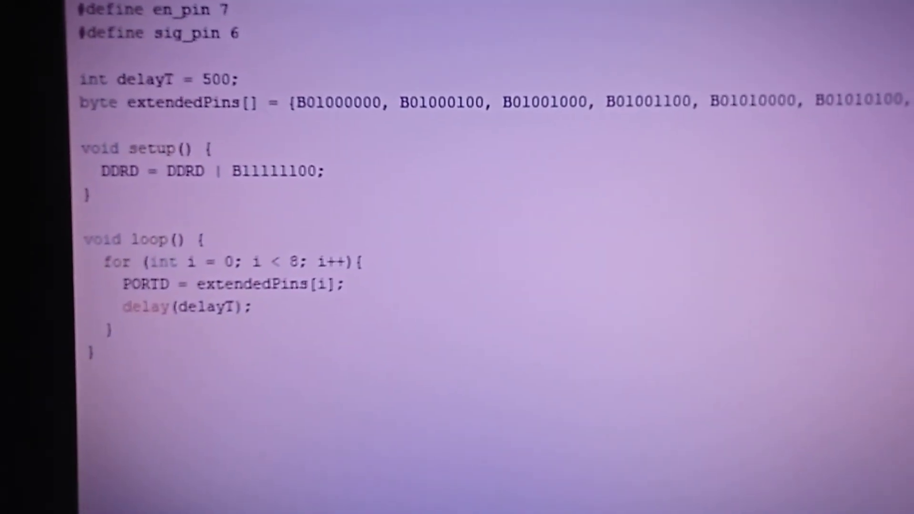
pyautogui.scroll(-3)
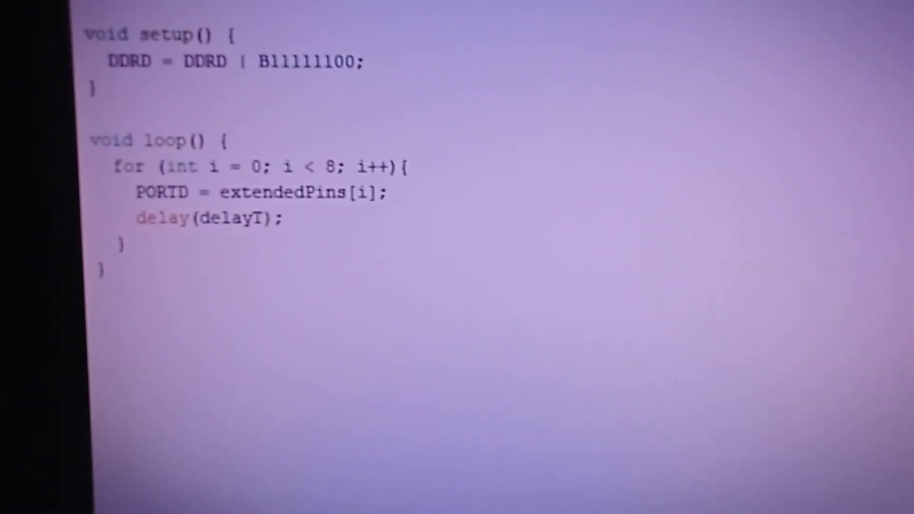